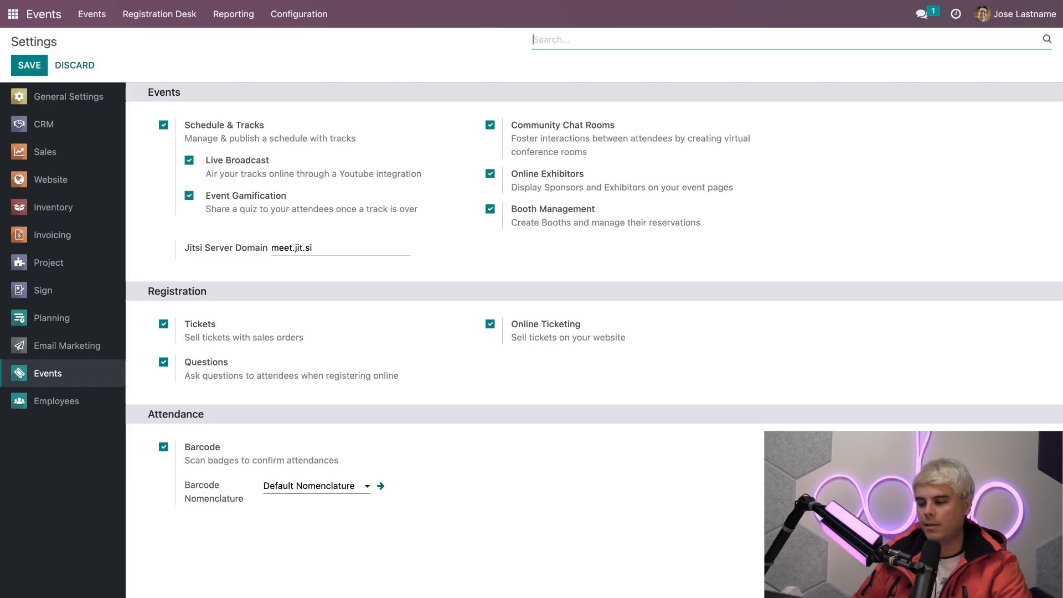
mouse_move(539, 140)
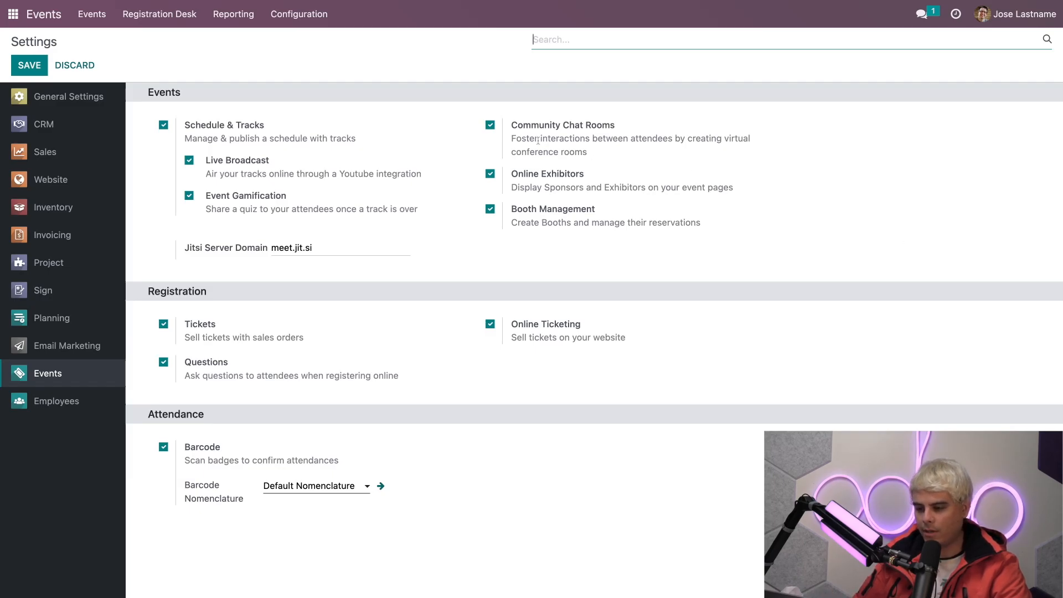
mouse_move(295, 73)
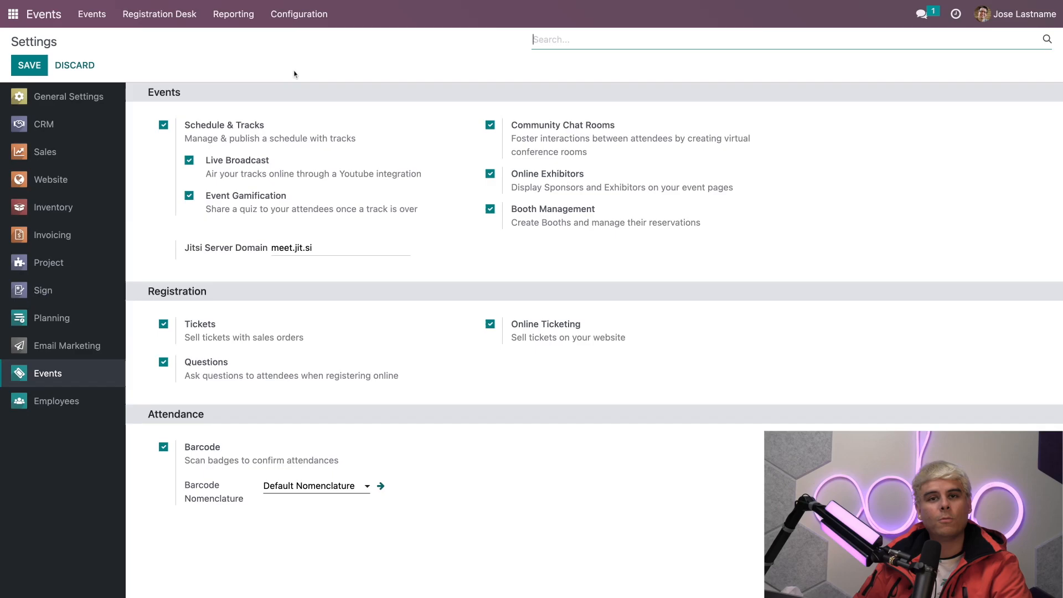
mouse_move(243, 55)
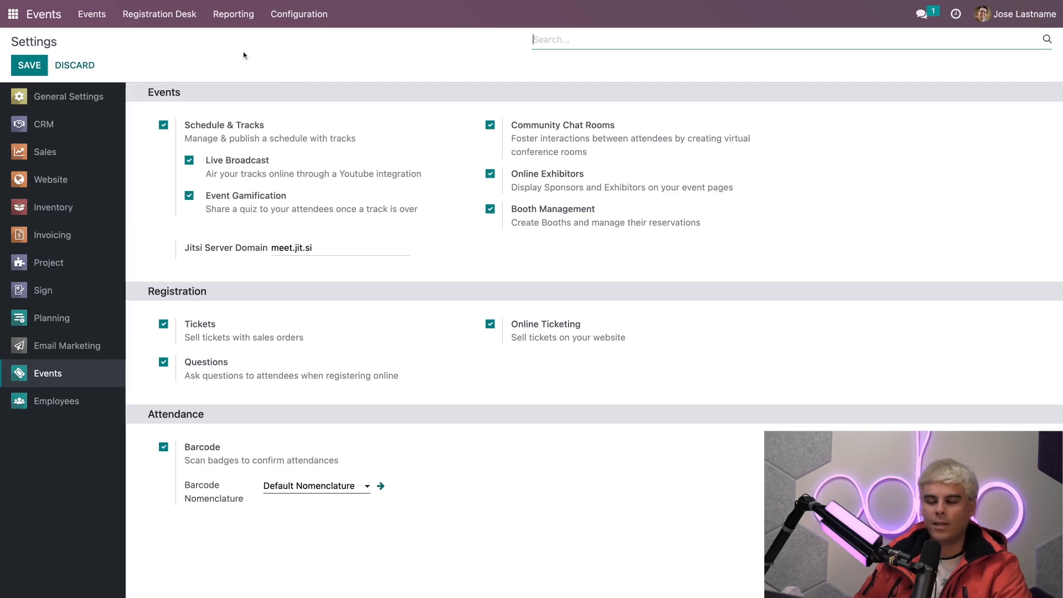
mouse_move(443, 77)
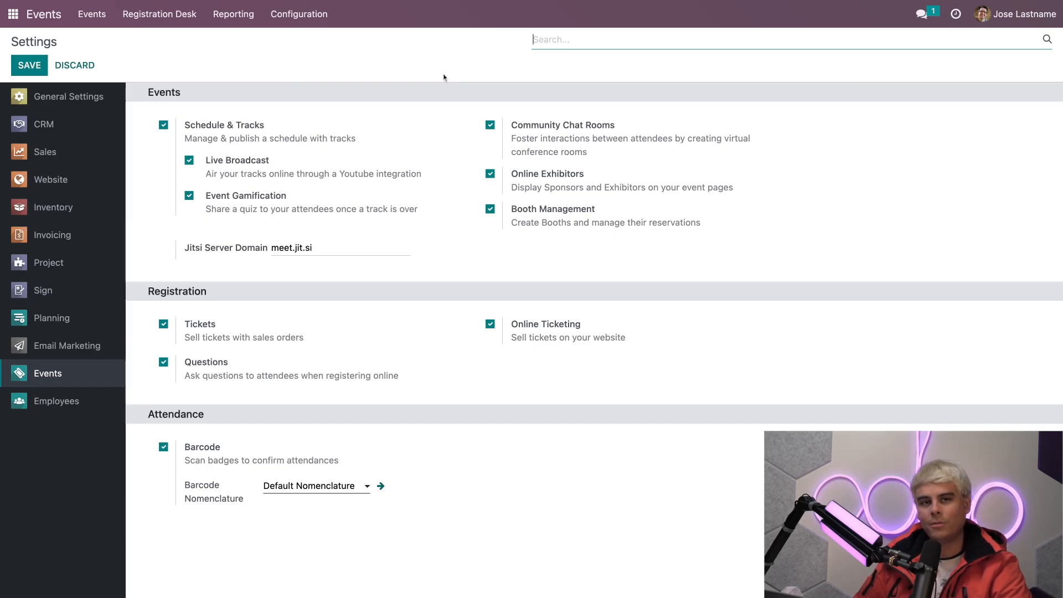
Open the Conference event template from Configuration > Event Templates to inspect its room settings
click(299, 13)
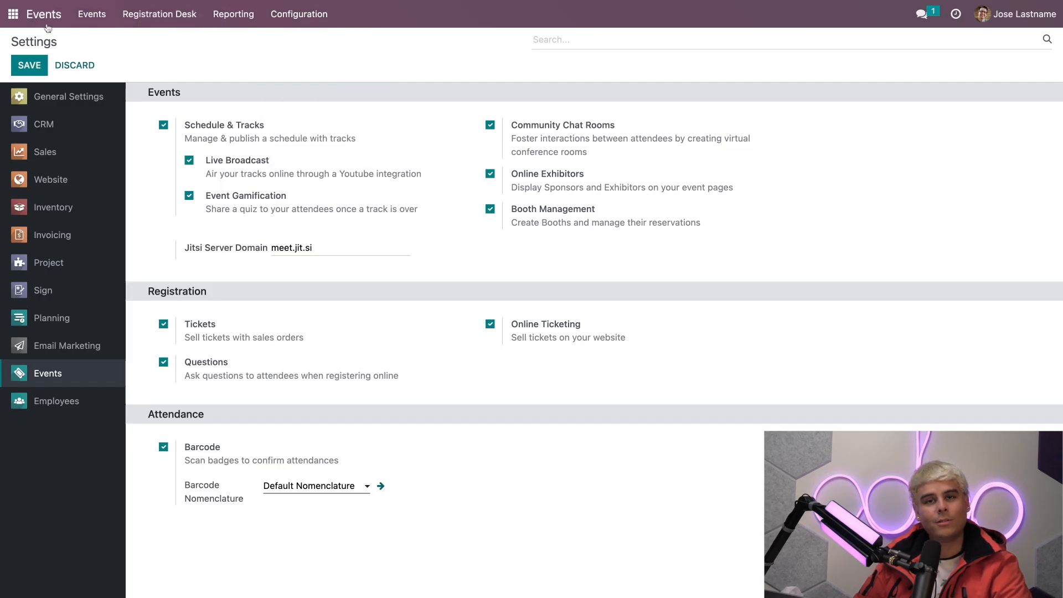
mouse_move(307, 134)
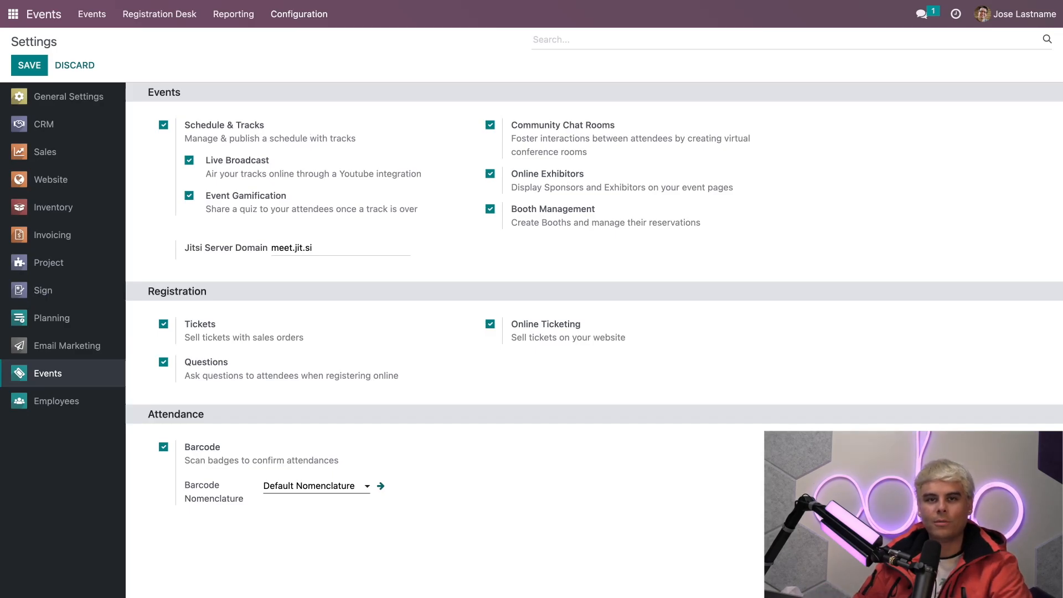
click(298, 14)
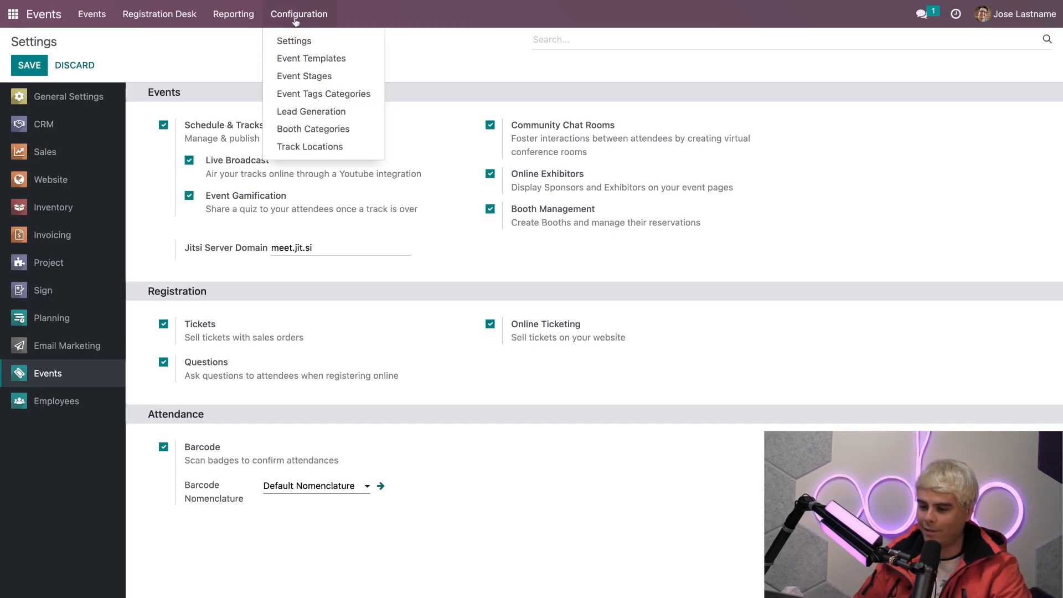
click(312, 59)
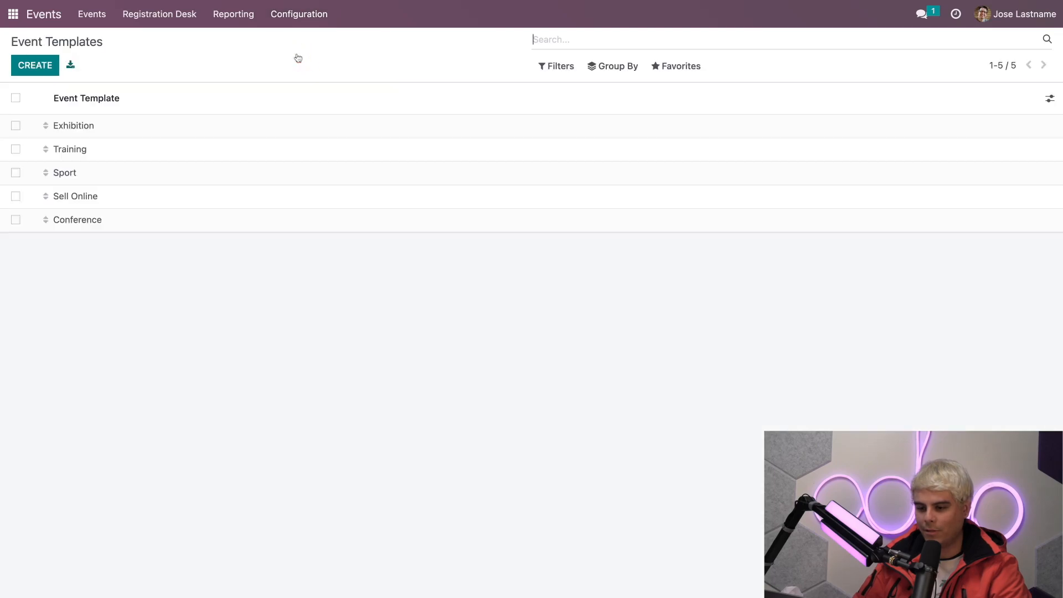
mouse_move(179, 197)
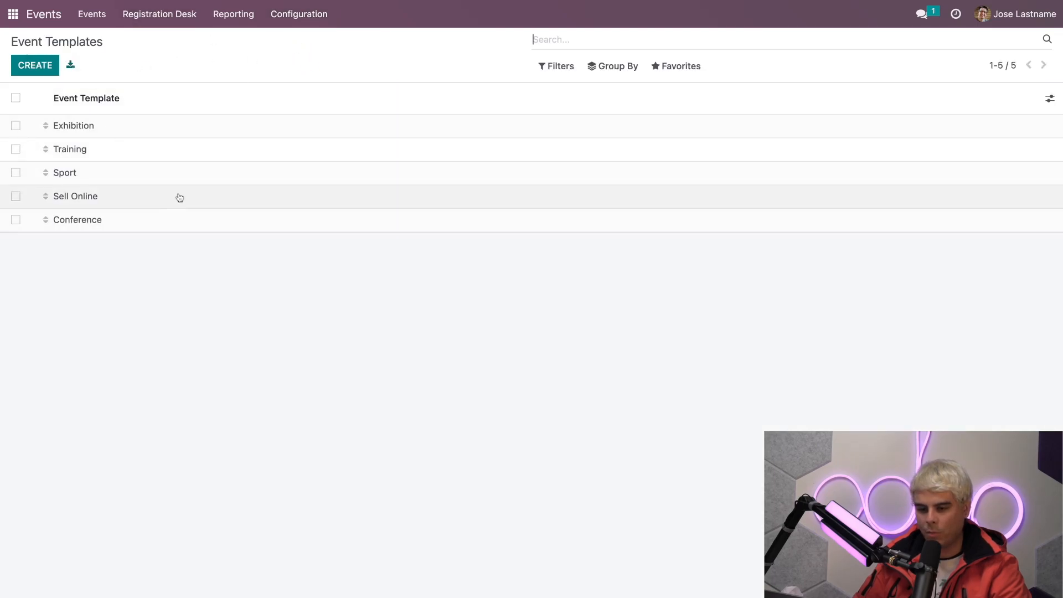
mouse_move(170, 203)
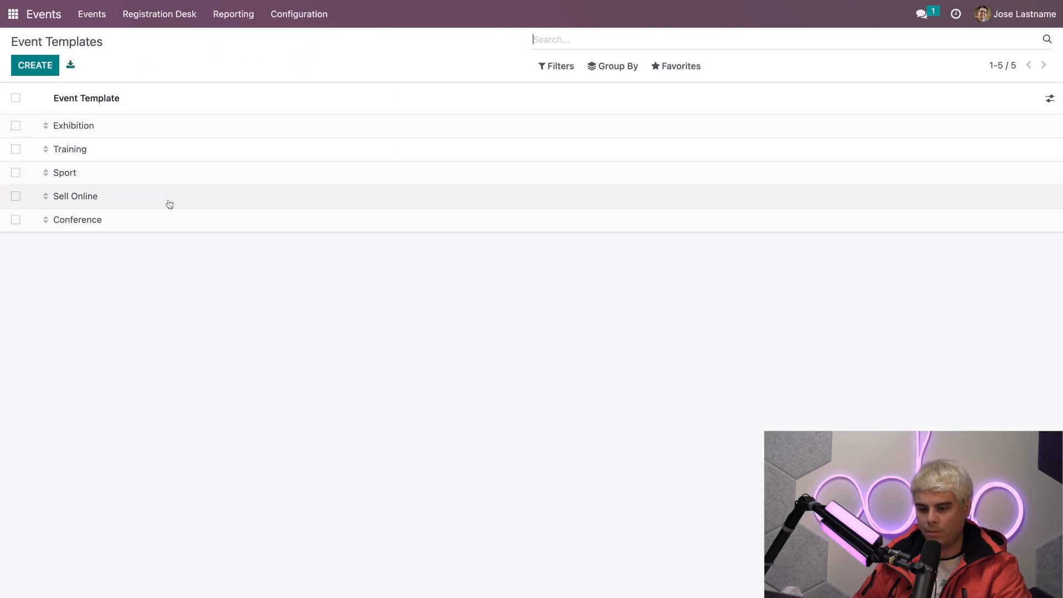
click(77, 220)
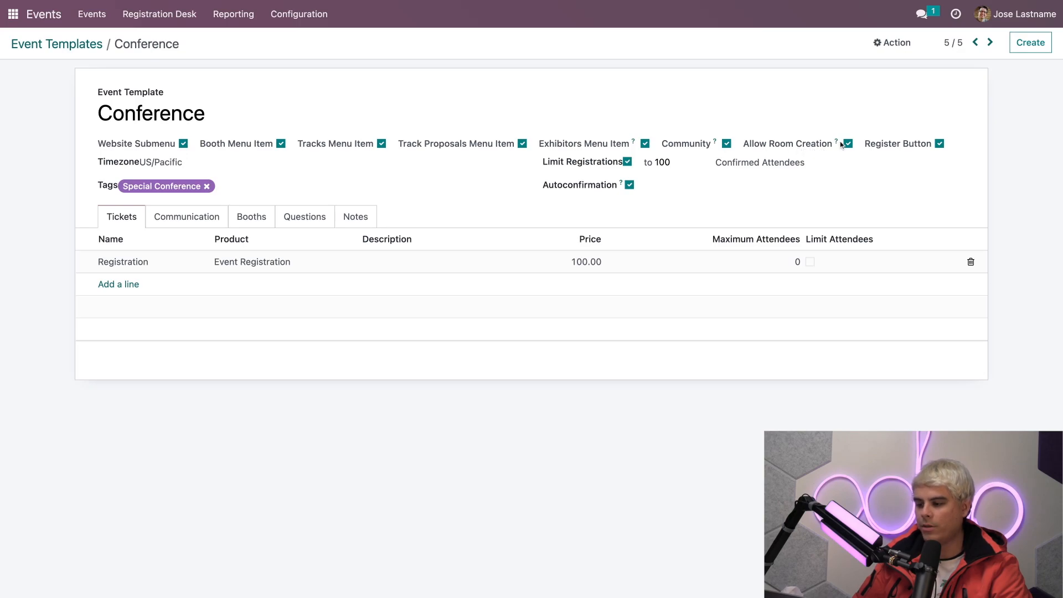
mouse_move(715, 143)
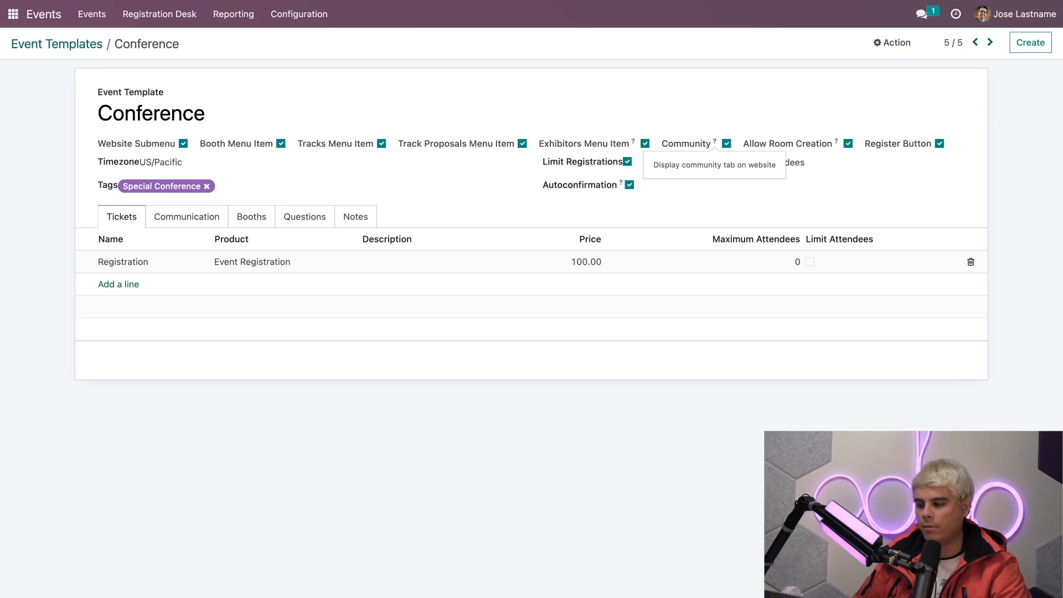
mouse_move(827, 153)
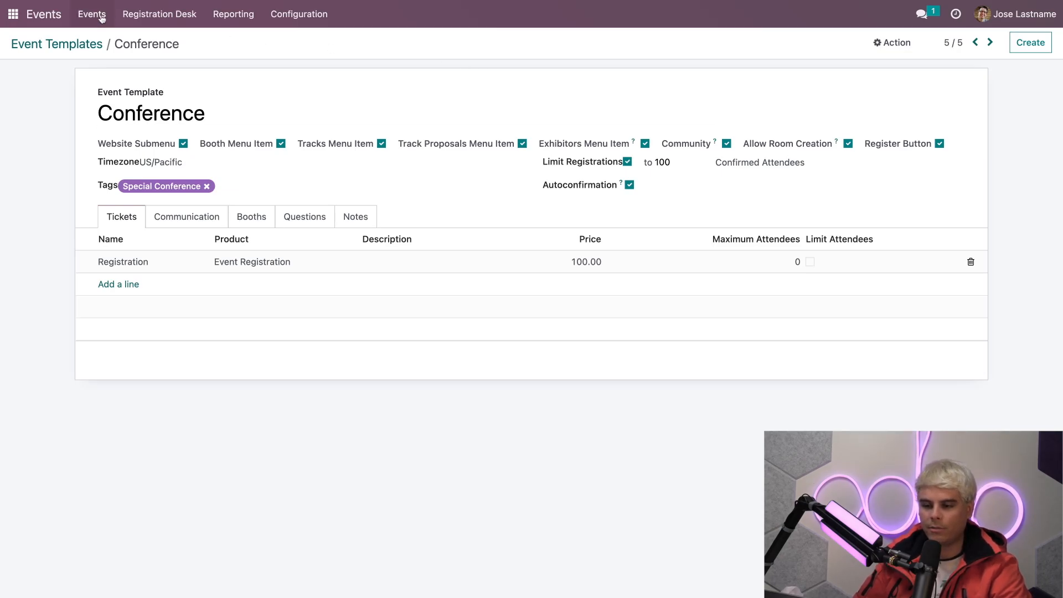
Open the OpenWood Collection Online Reveal event and list its meeting rooms via the Rooms smart button
click(92, 13)
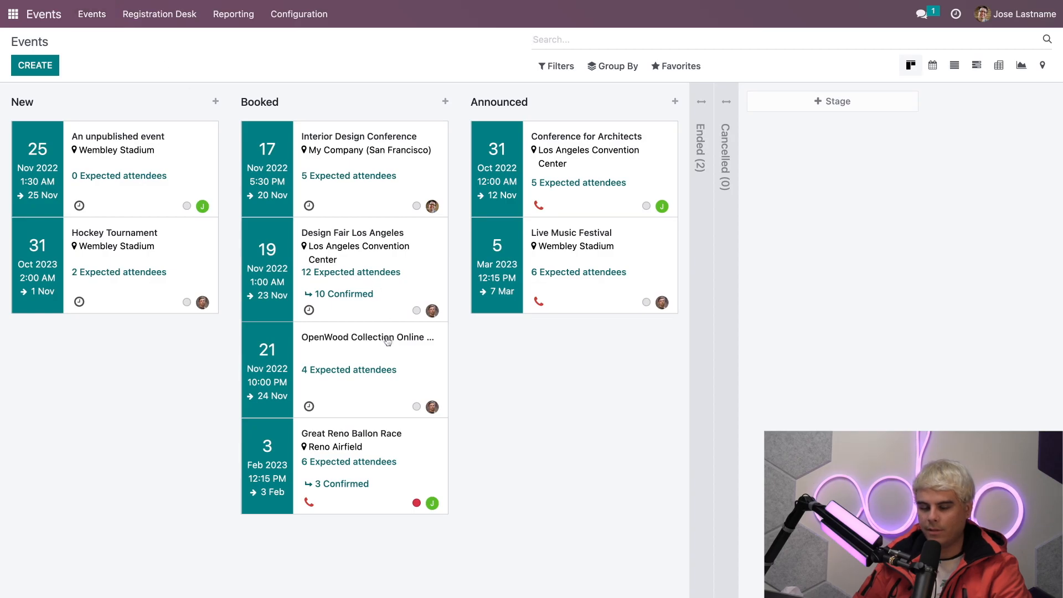
click(368, 337)
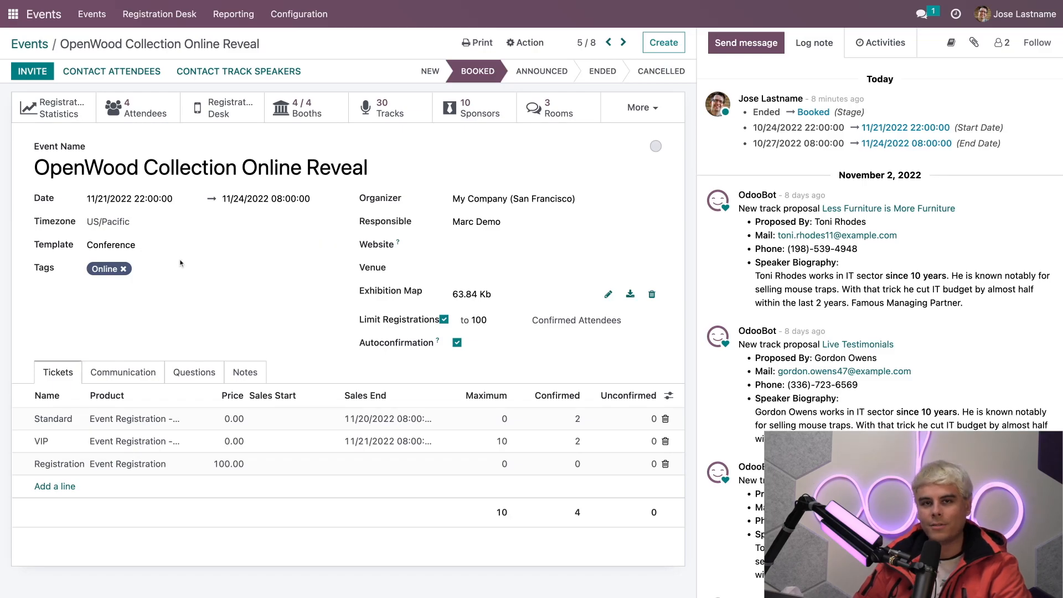
click(529, 198)
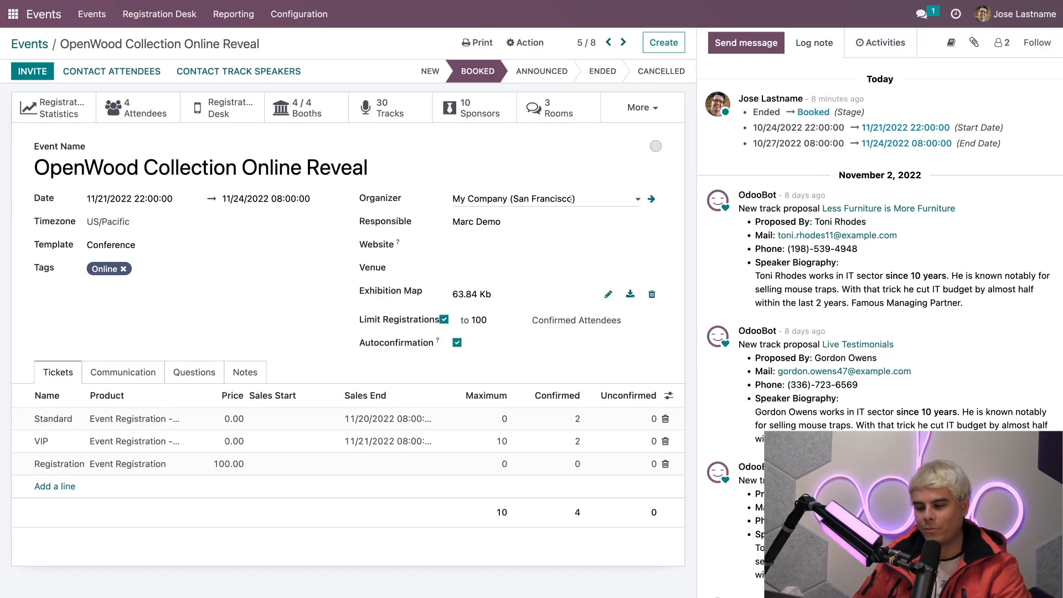
click(549, 107)
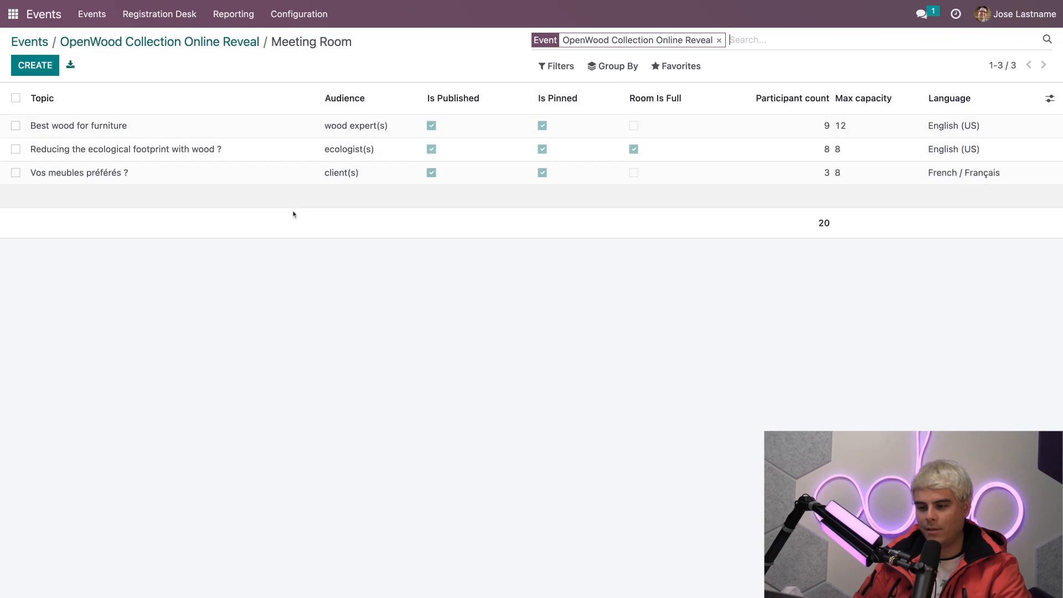
mouse_move(320, 304)
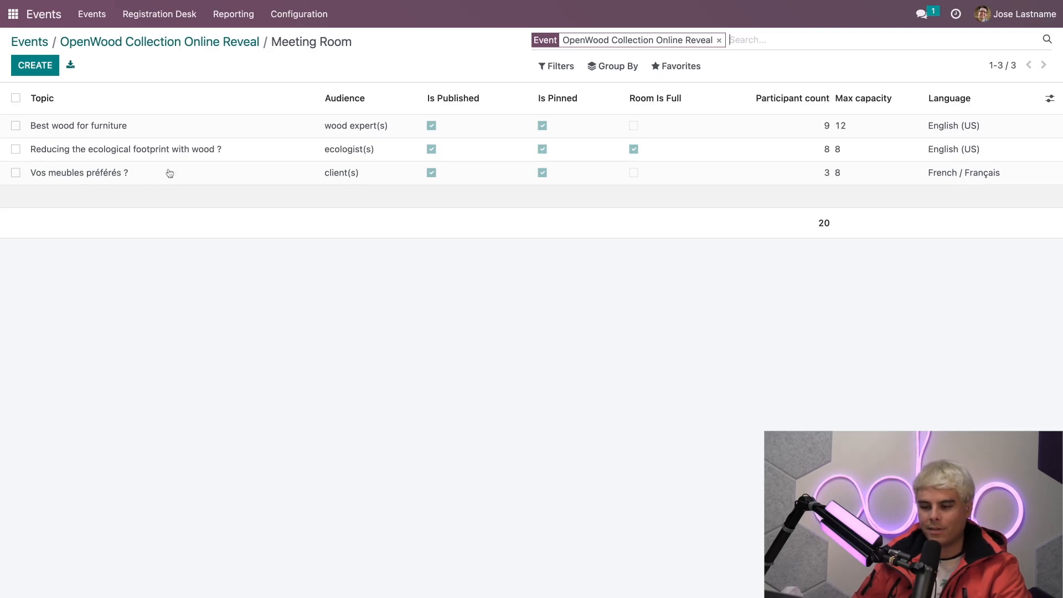
Create a new room named 'Architectural Fun Times' with summary 'Lets talk wood ;)'
click(35, 65)
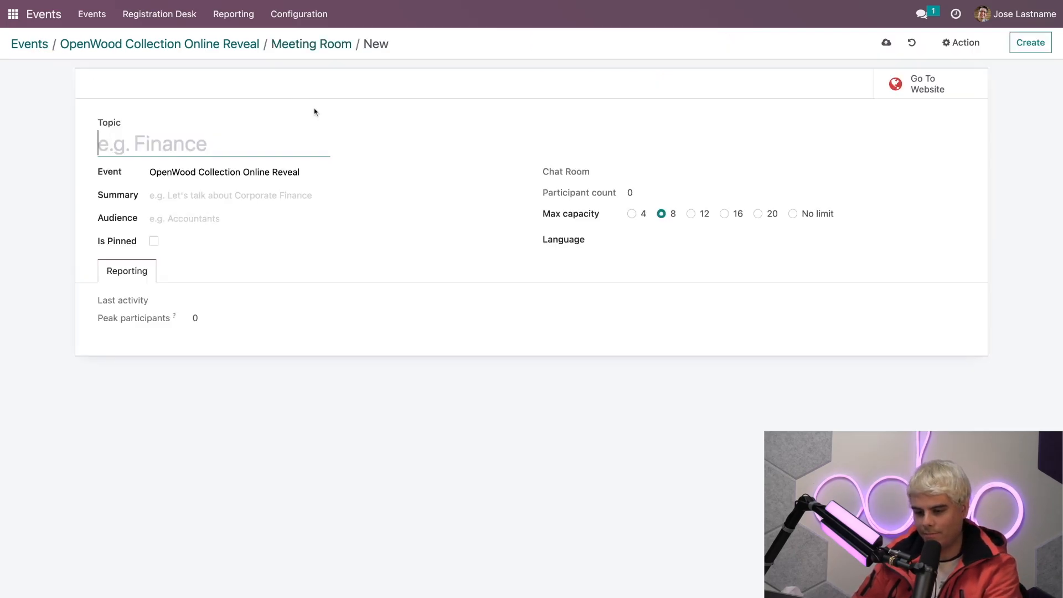
text(Architectural Fun Times)
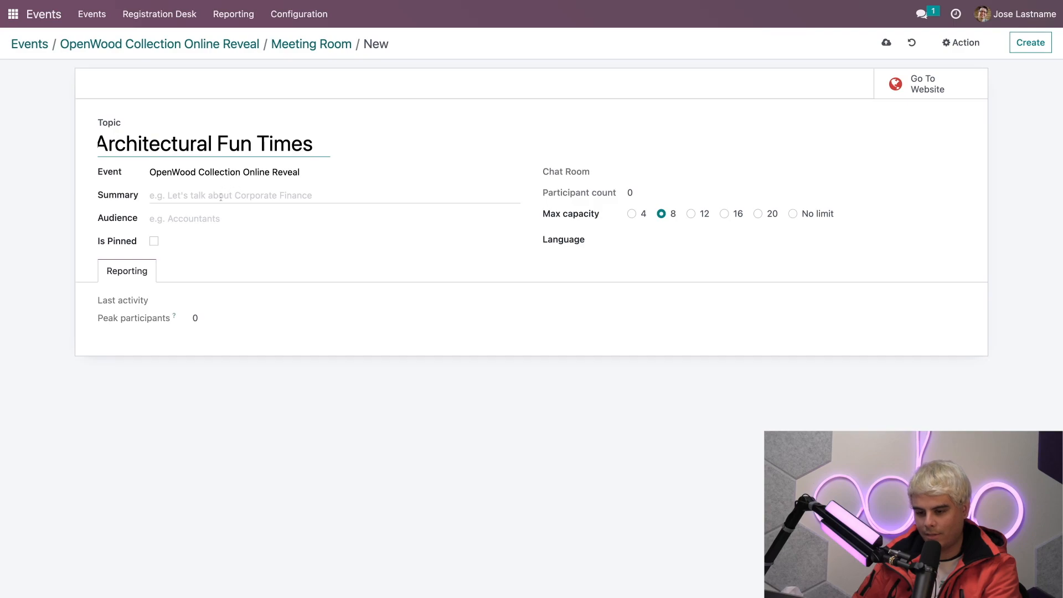
text(Lets tal)
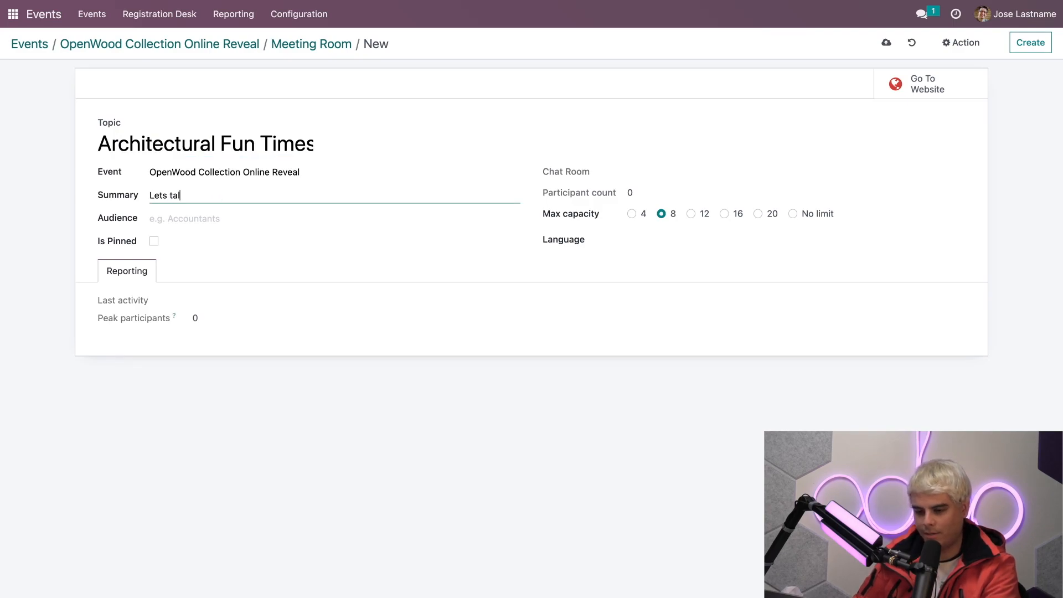
text(k wood ;_)
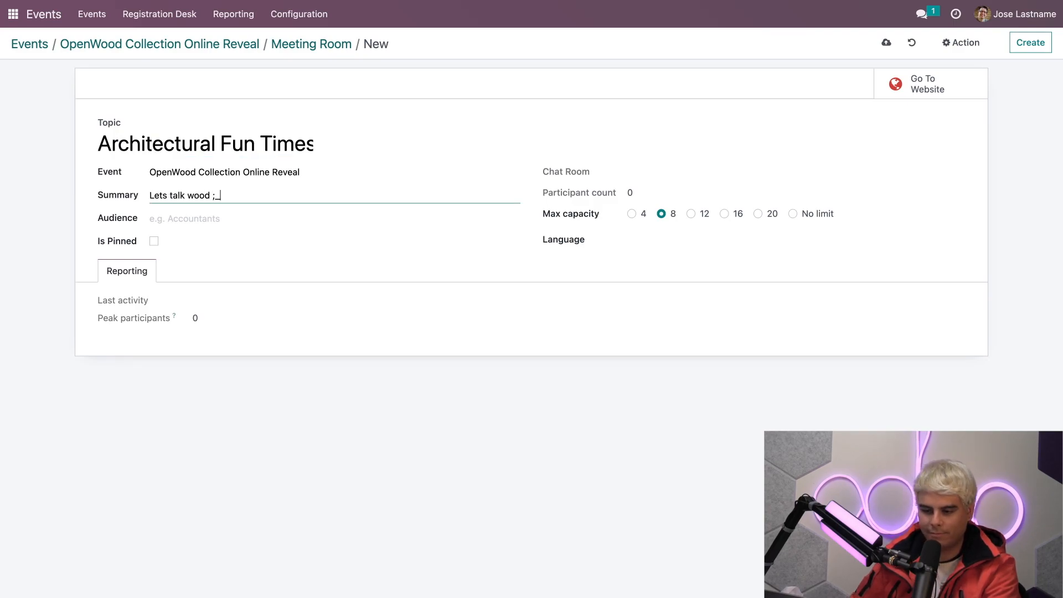
text())
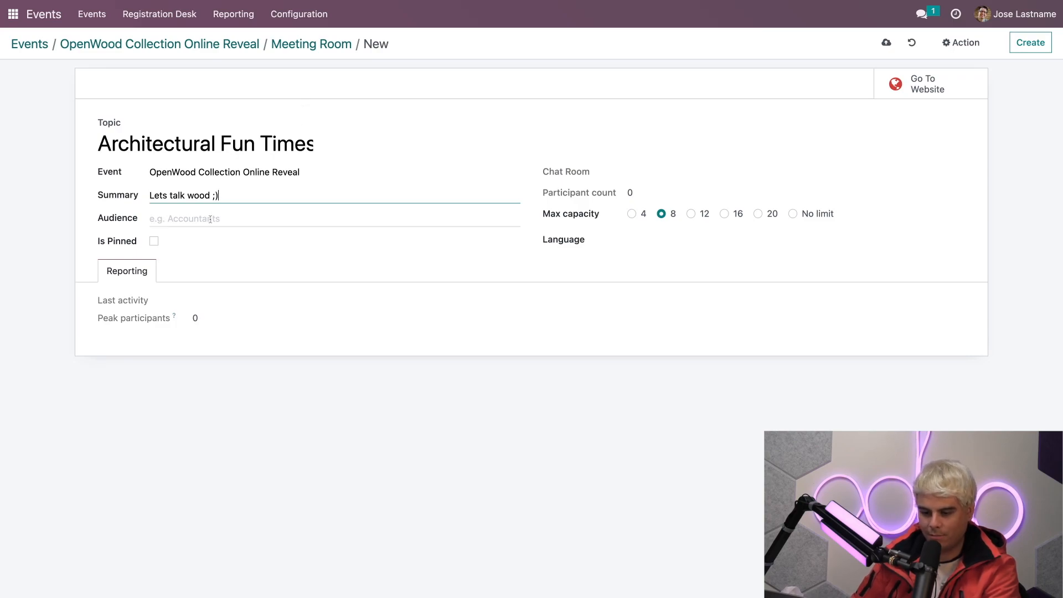
Set the room's audience to Architects and mark it as pinned
text(Archiet)
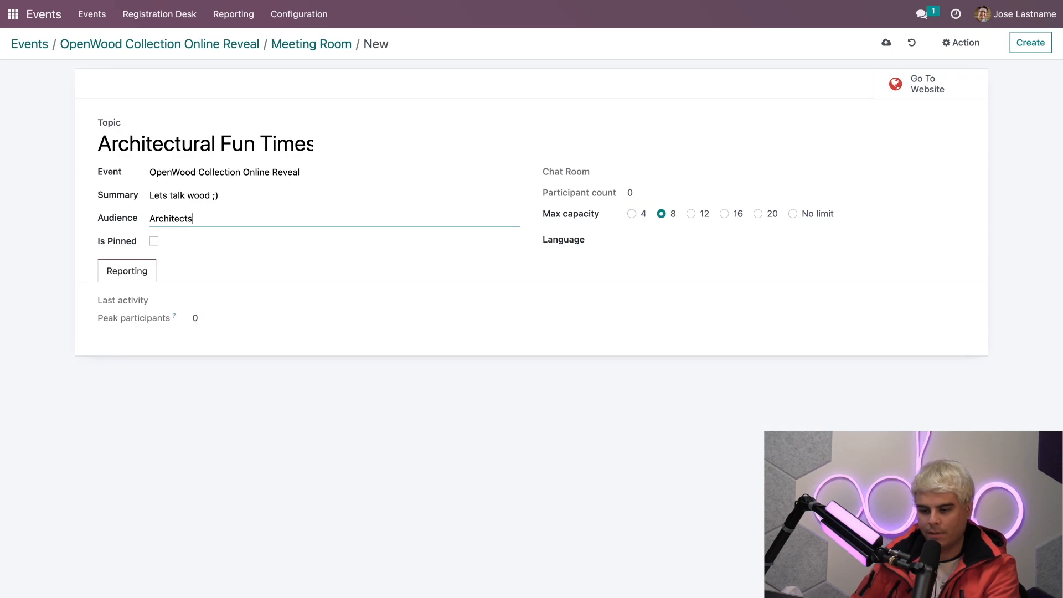
click(354, 254)
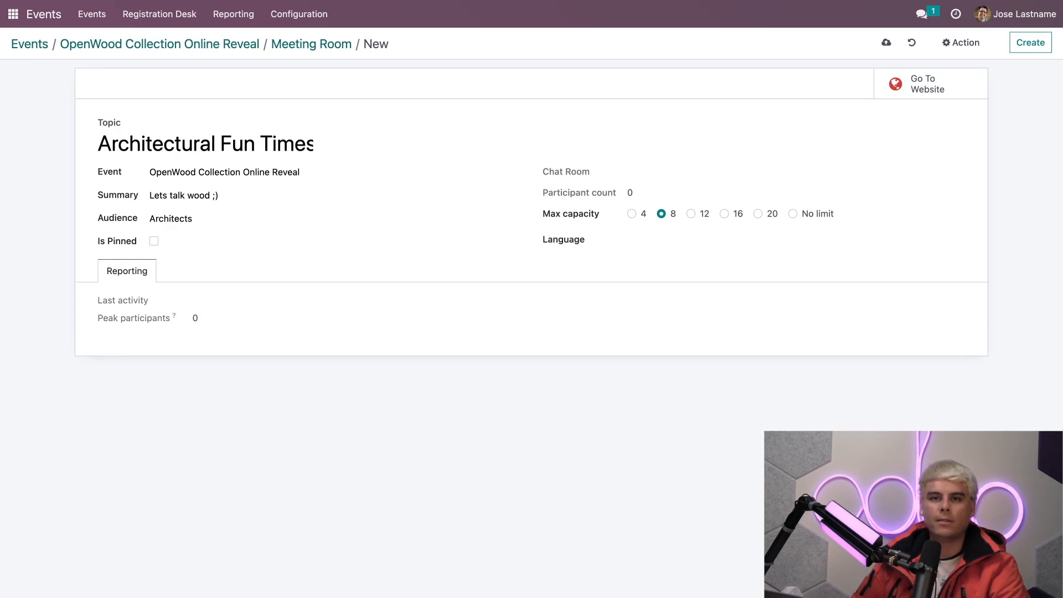
mouse_move(140, 243)
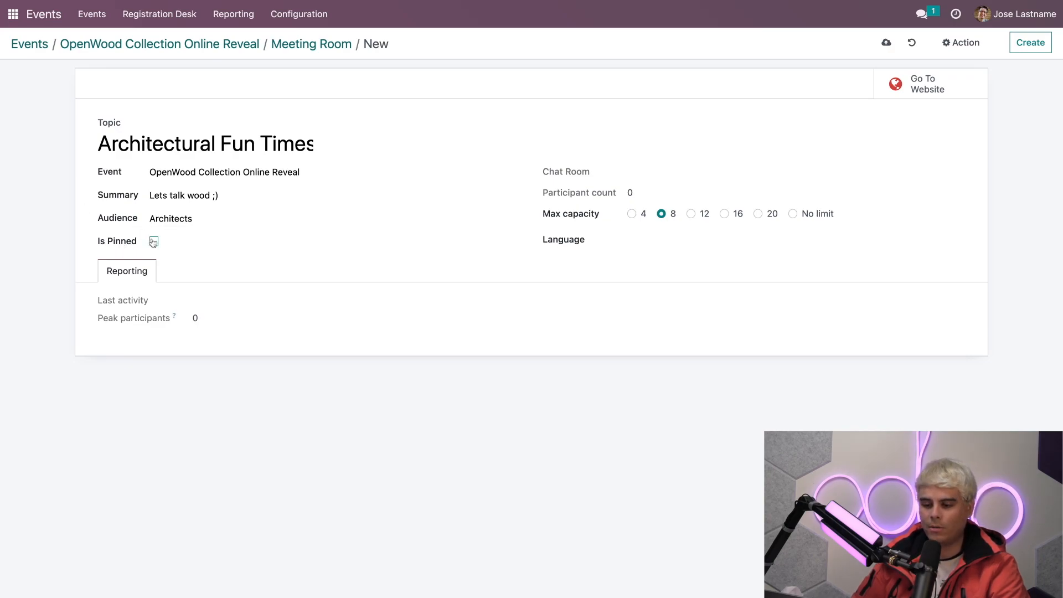
click(153, 240)
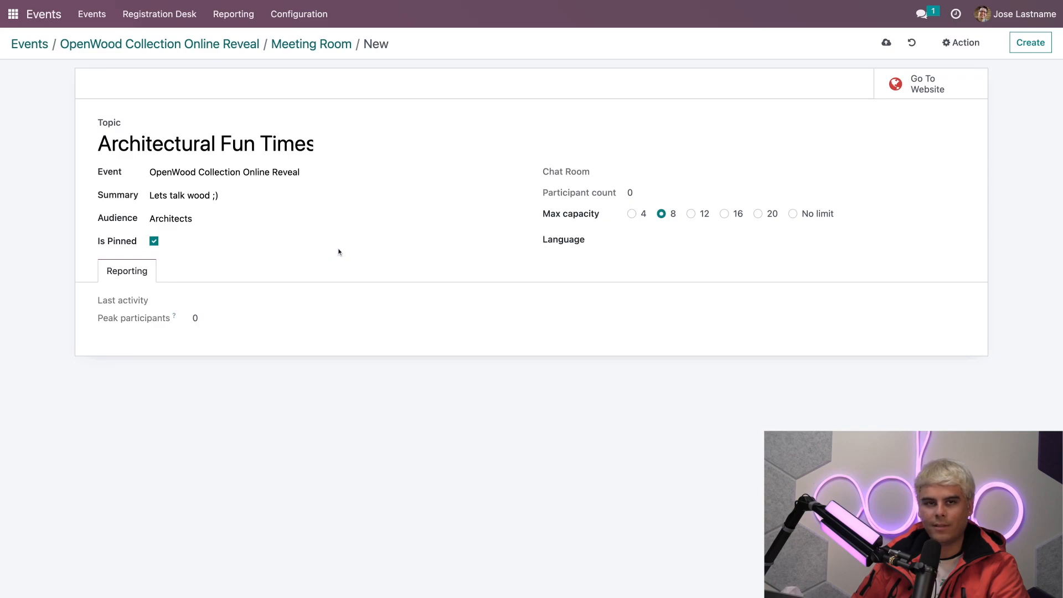
mouse_move(616, 163)
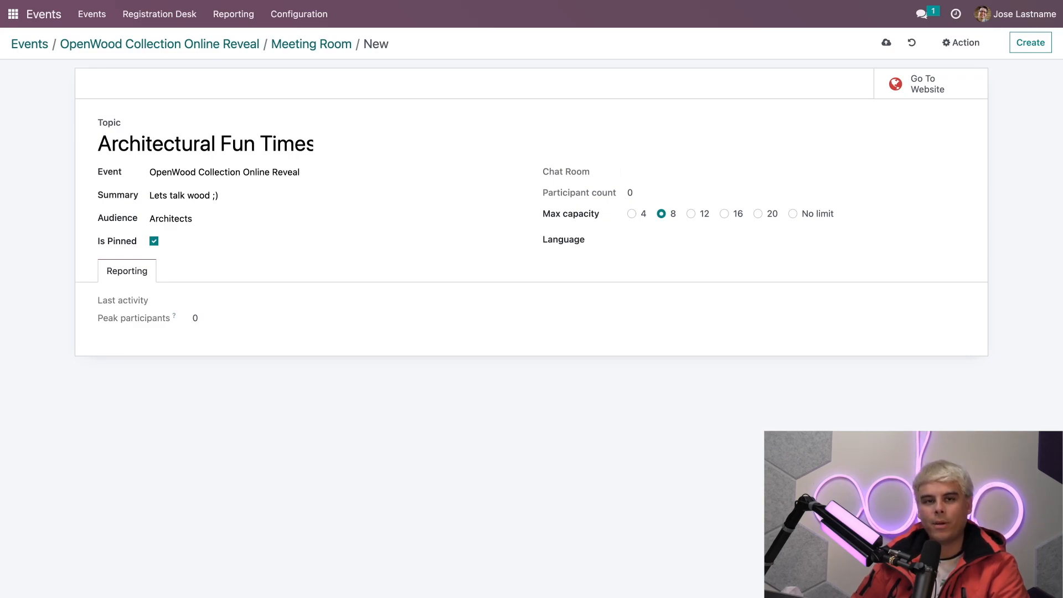
mouse_move(651, 201)
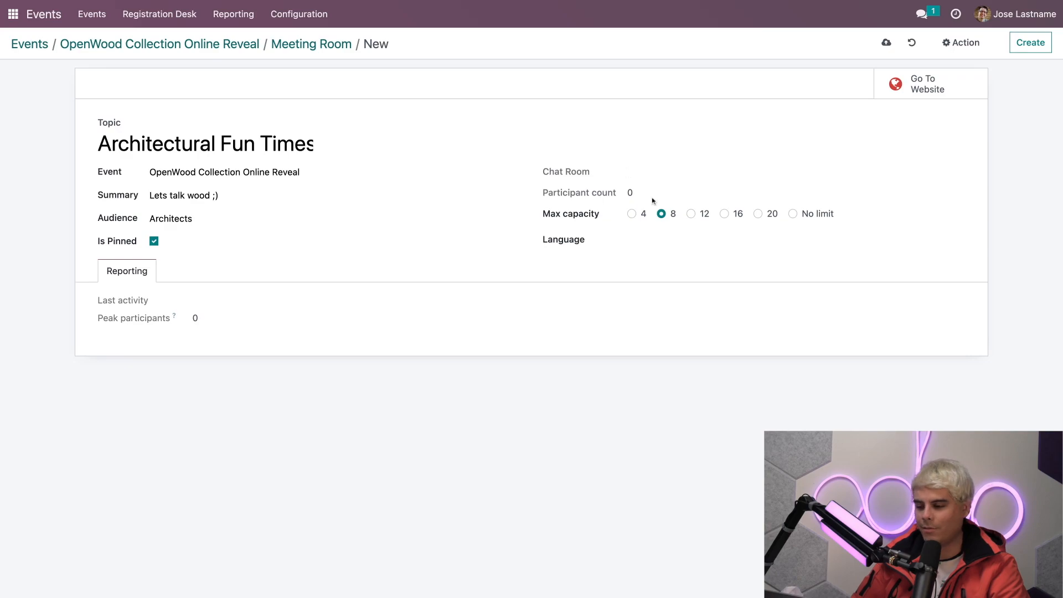
Set the room language to English (US) and max capacity to 16
click(746, 239)
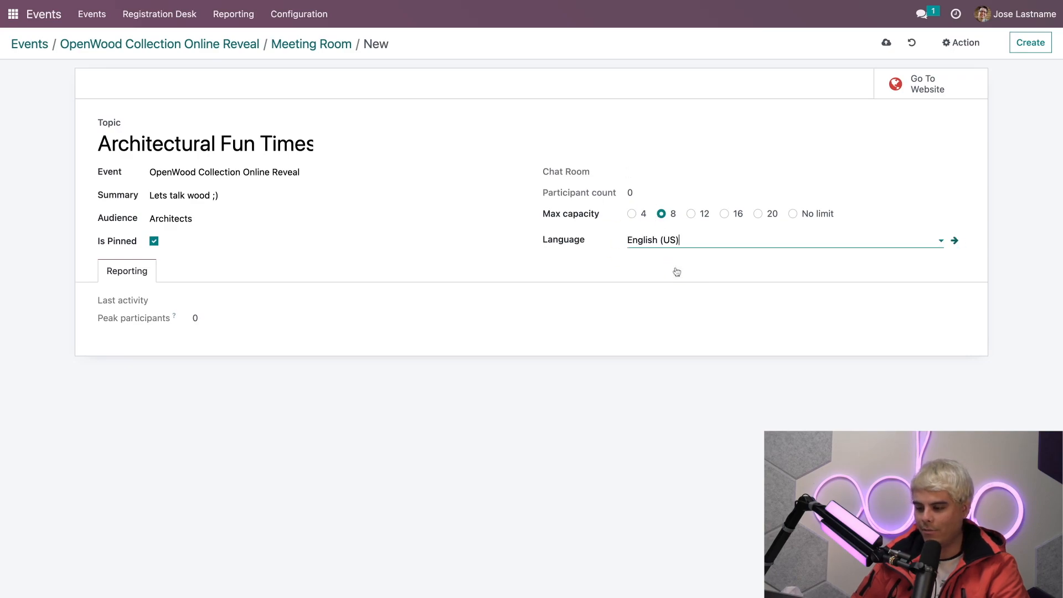
mouse_move(713, 275)
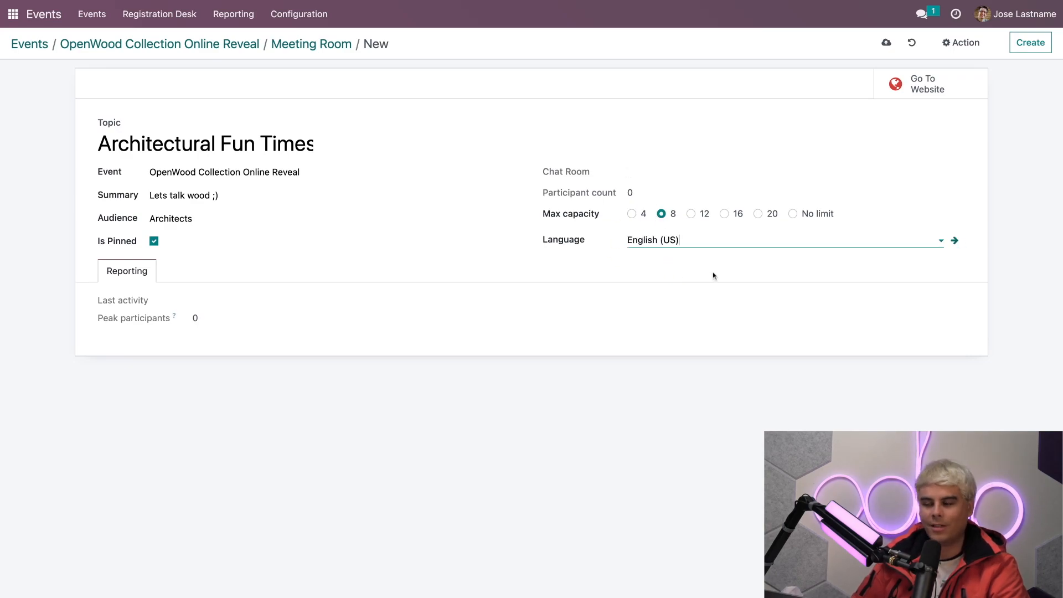
mouse_move(719, 217)
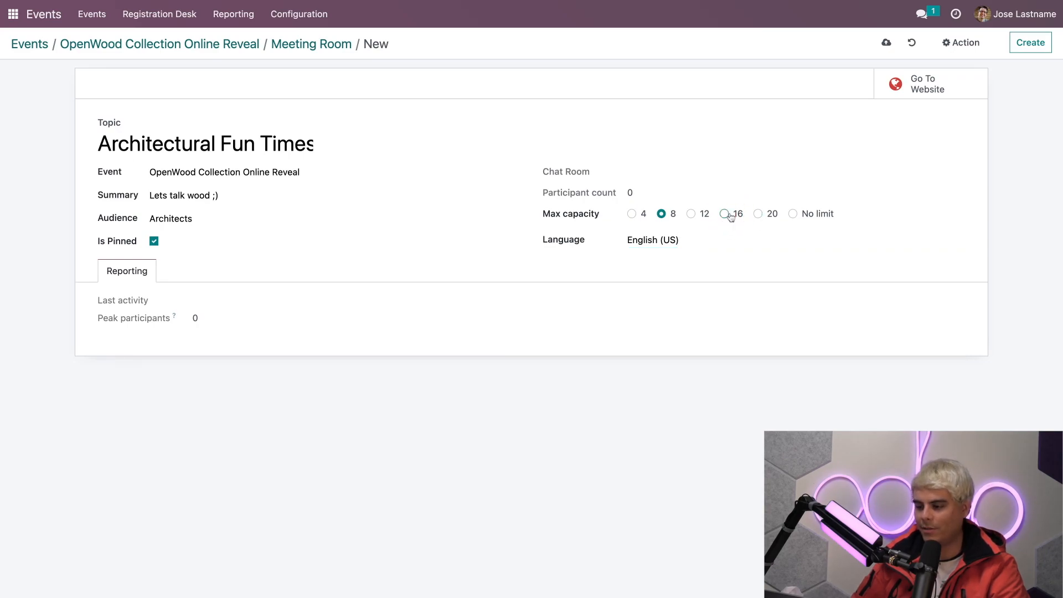
click(724, 214)
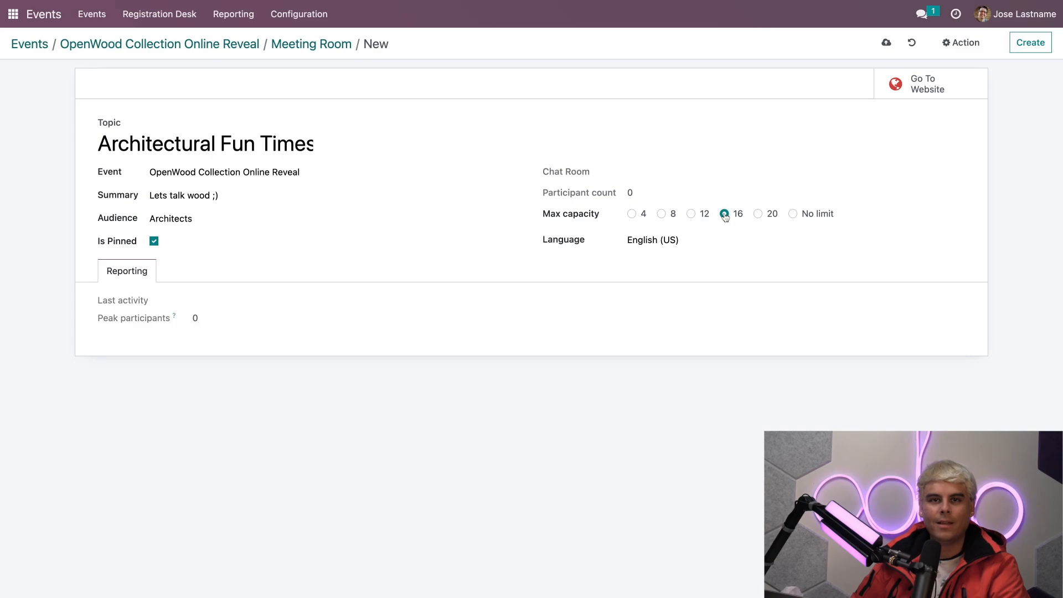
click(724, 214)
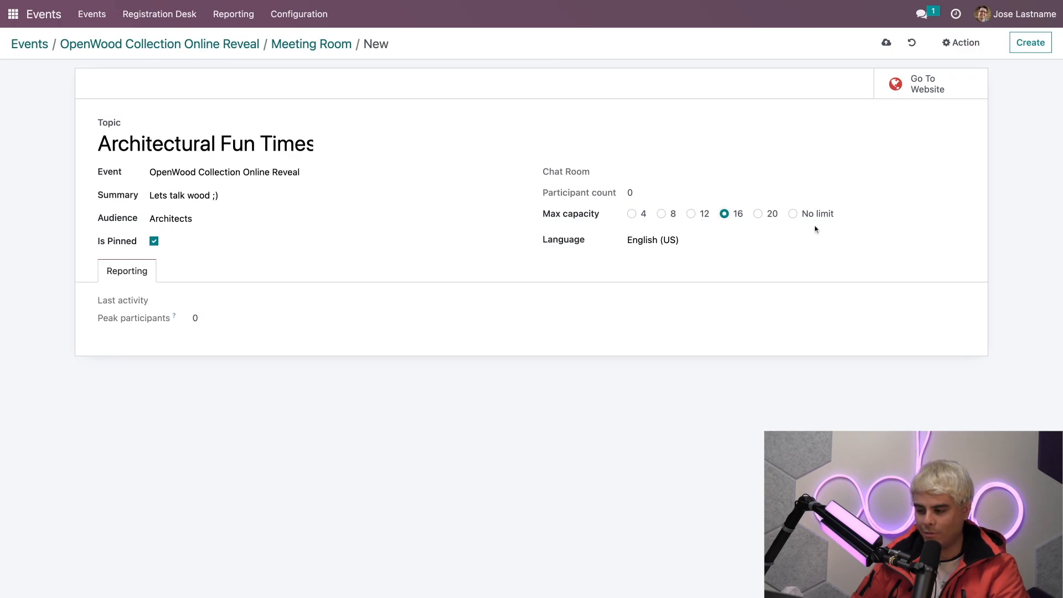
mouse_move(794, 172)
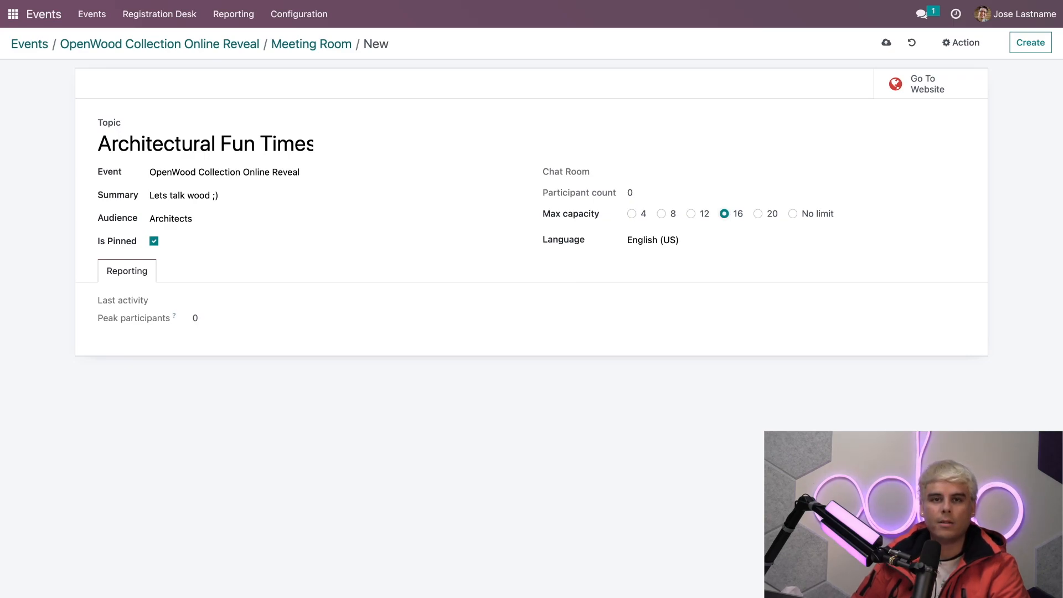
mouse_move(840, 149)
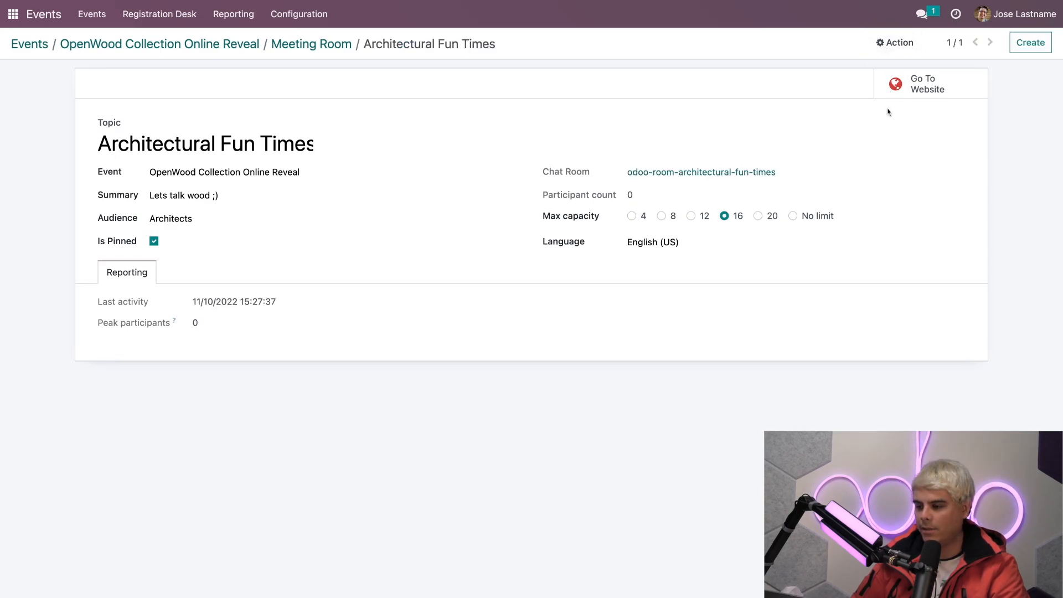
mouse_move(907, 86)
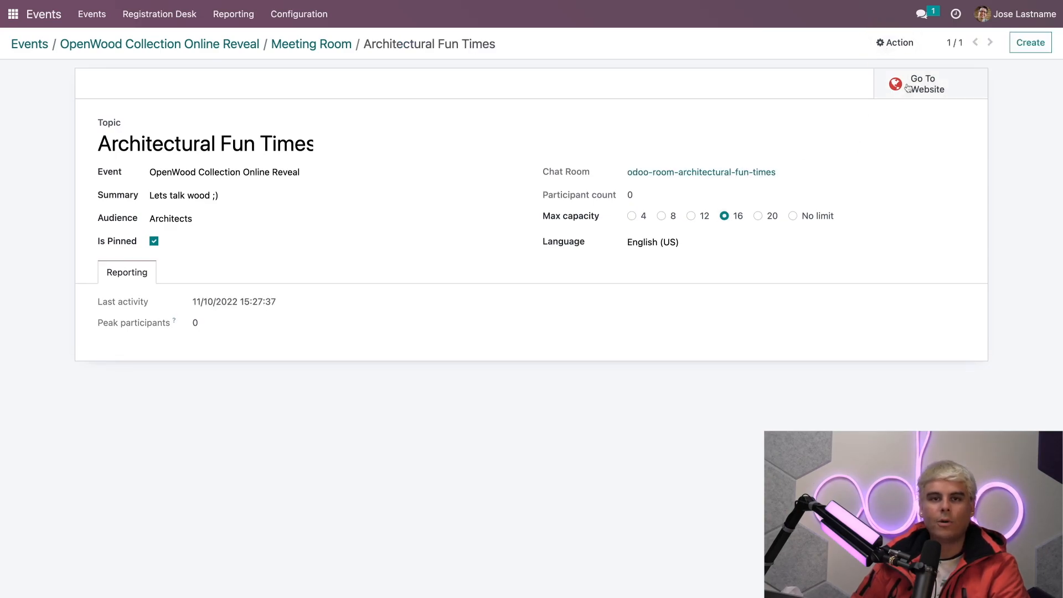
View the Architectural Fun Times room on the event's website room list
click(922, 83)
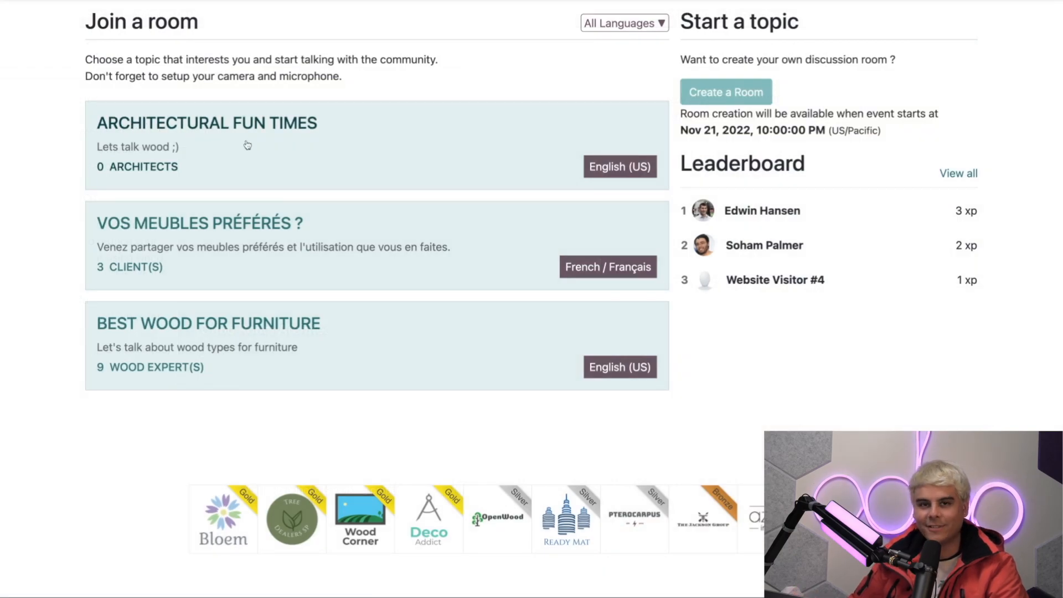
mouse_move(192, 151)
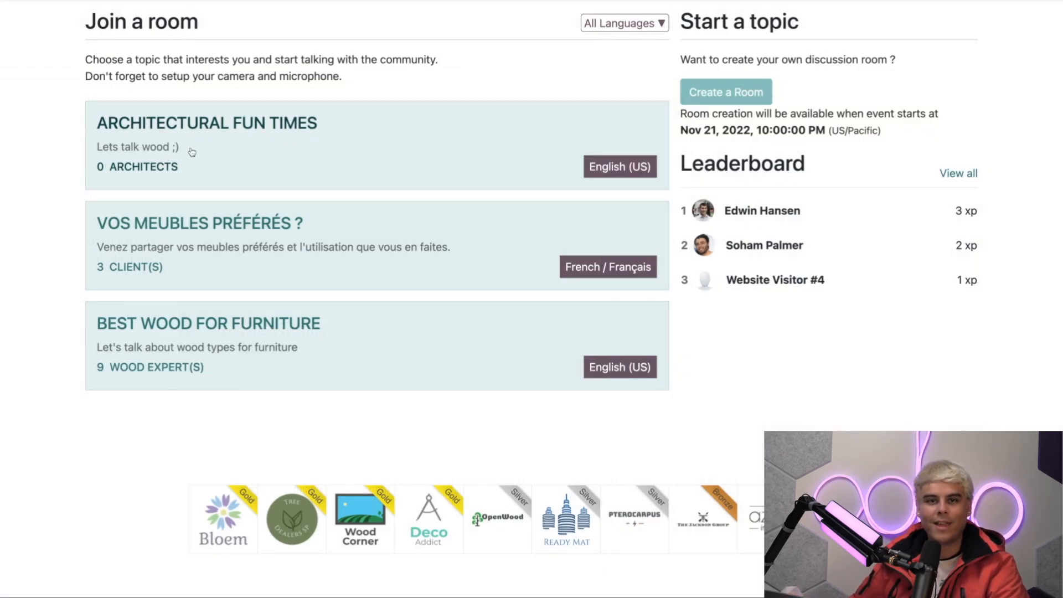
mouse_move(176, 172)
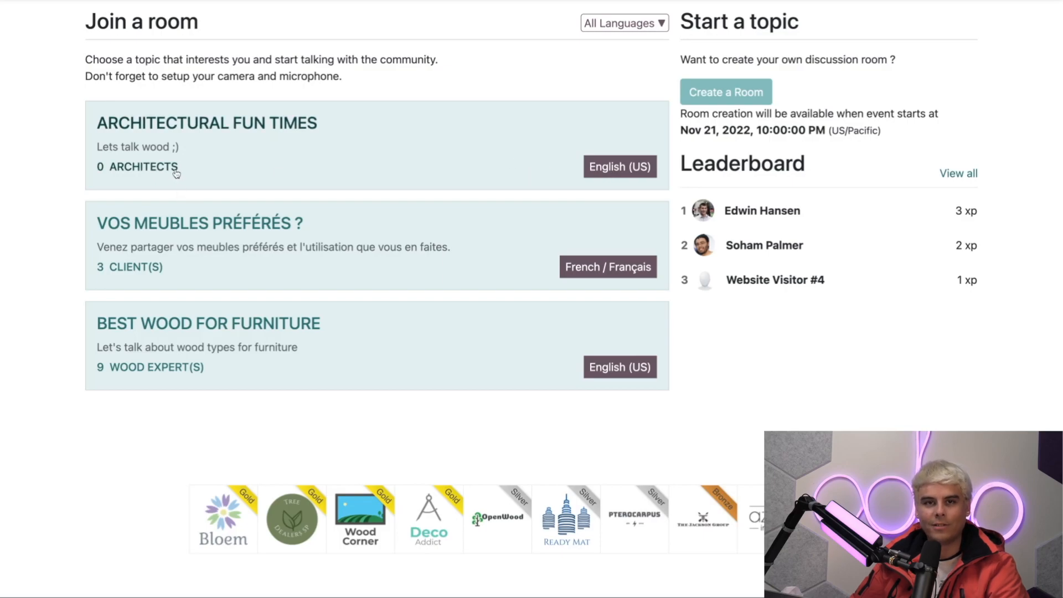
mouse_move(427, 130)
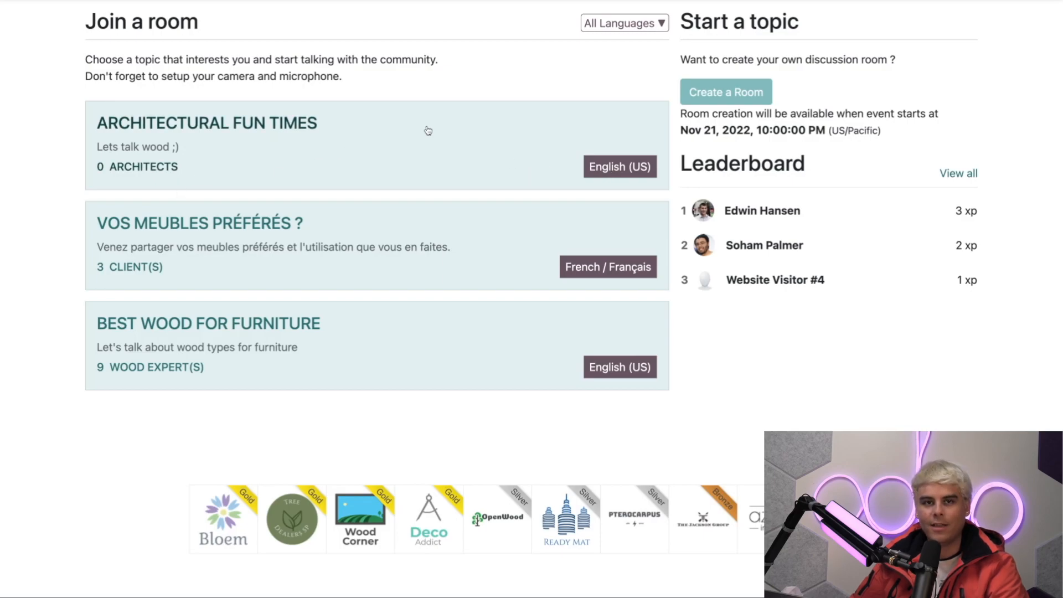
mouse_move(421, 135)
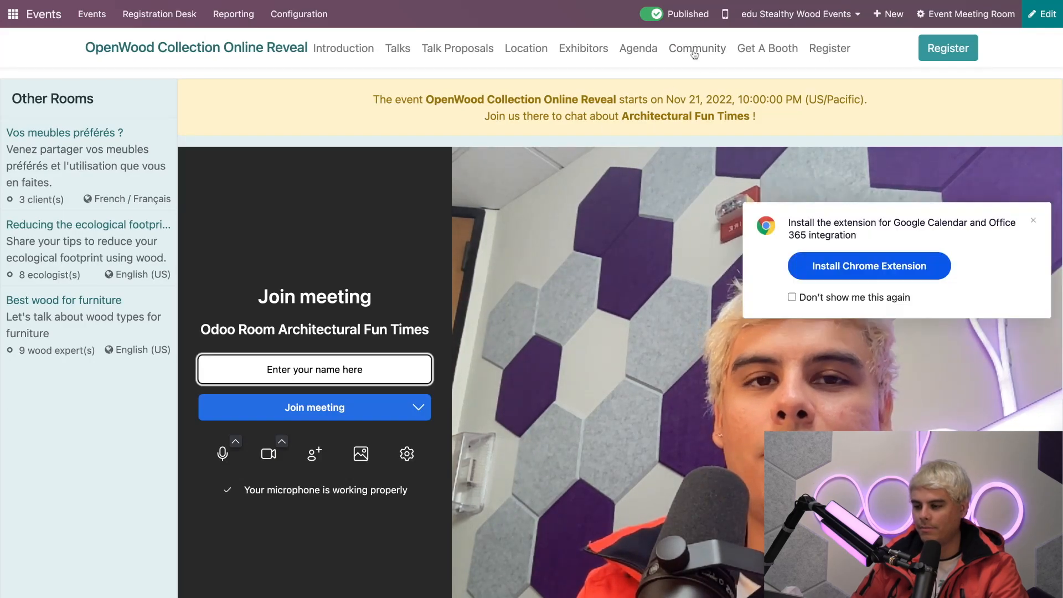
Go to the event's Community page and start the 'Launch a new topic' room form
click(696, 48)
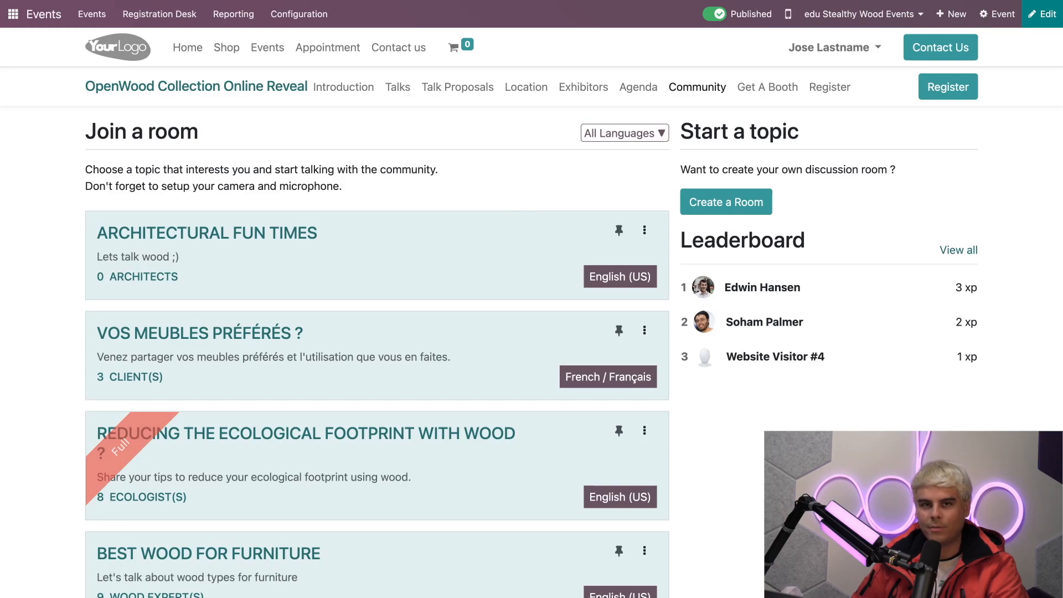
mouse_move(726, 202)
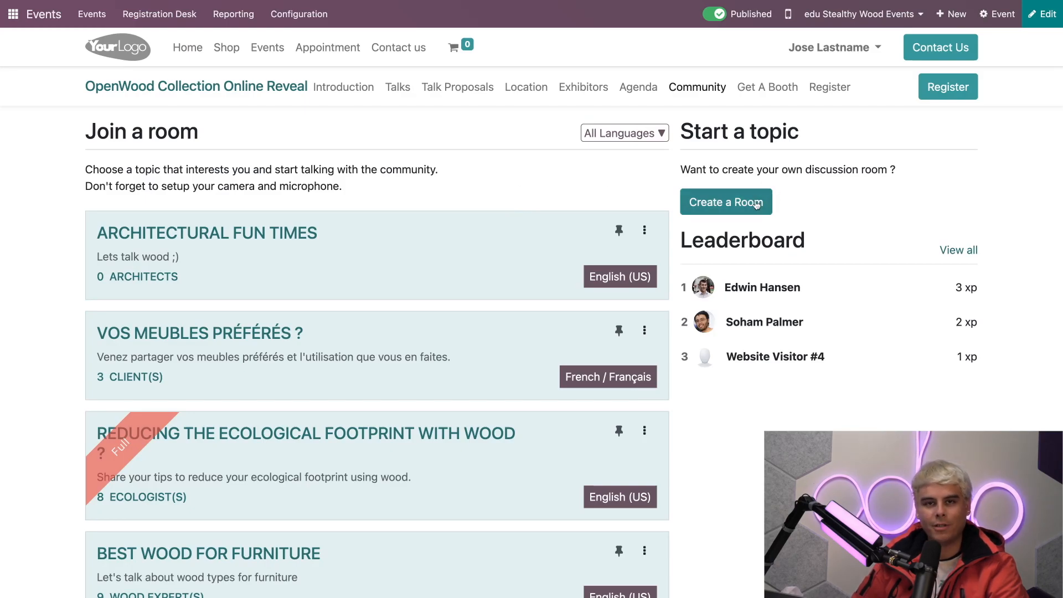
click(725, 202)
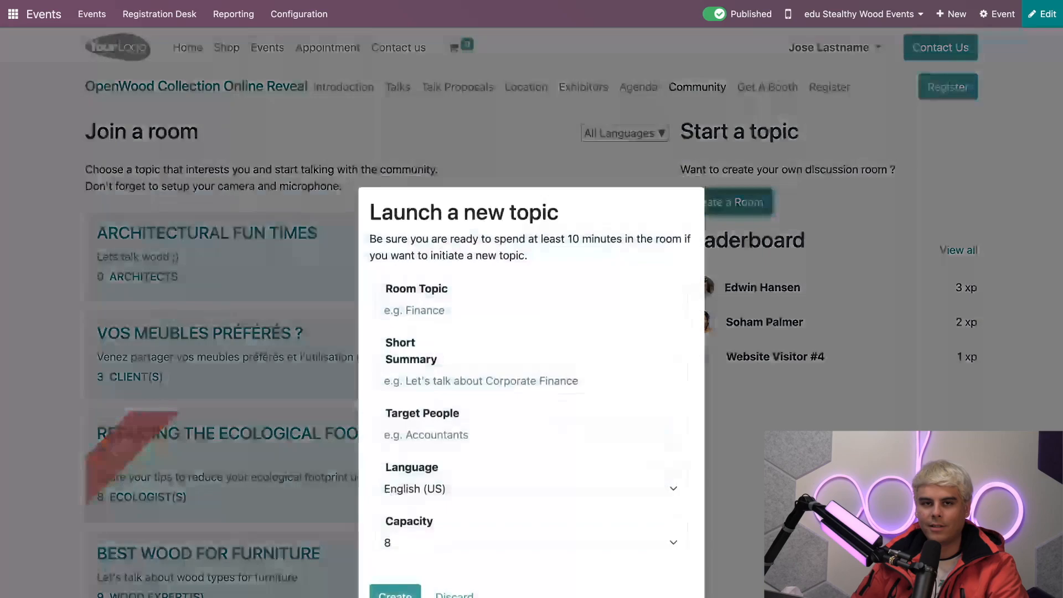